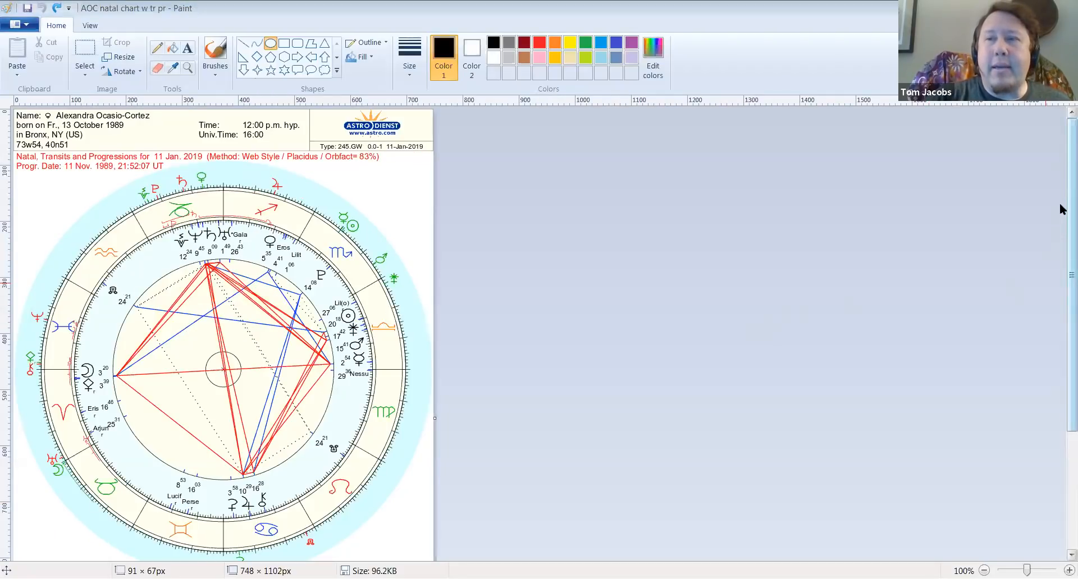
Step: Draw a black oval around the planet glyph at 14° in the upper right, then undo it
scroll(down, 3)
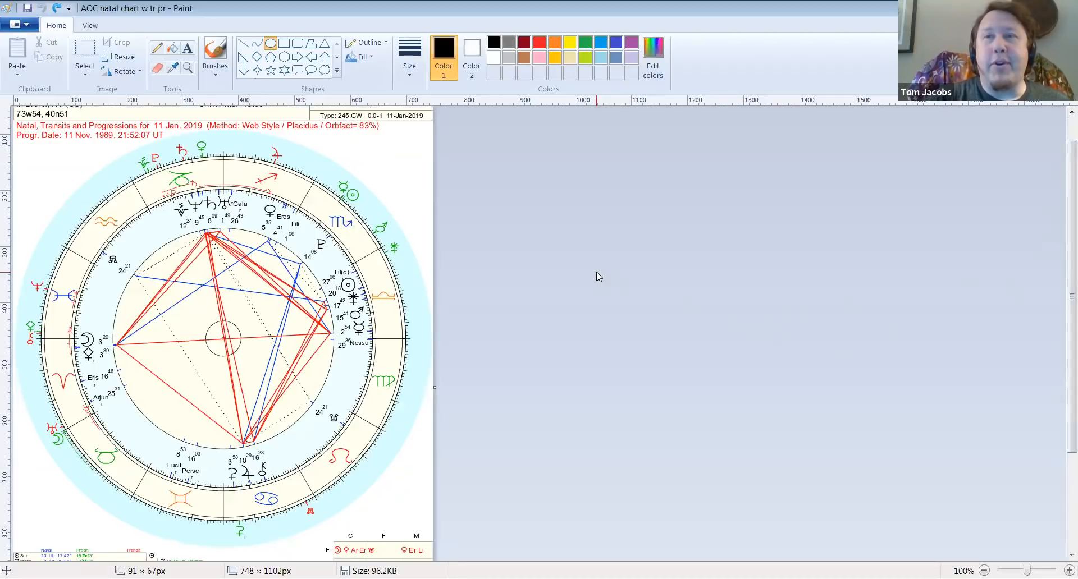
mouse_move(612, 271)
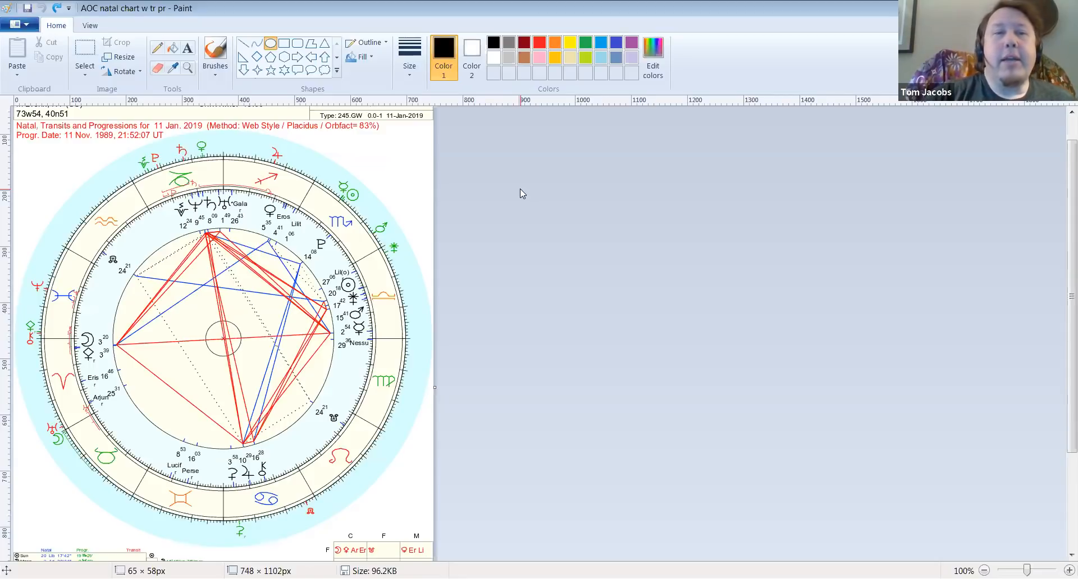
drag(308, 219, 341, 272)
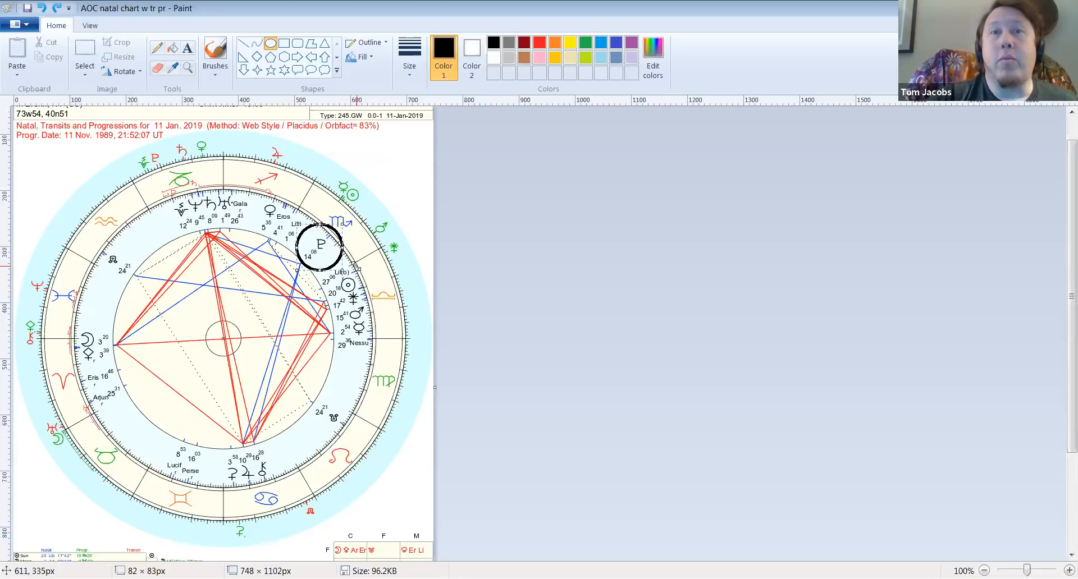
mouse_move(472, 300)
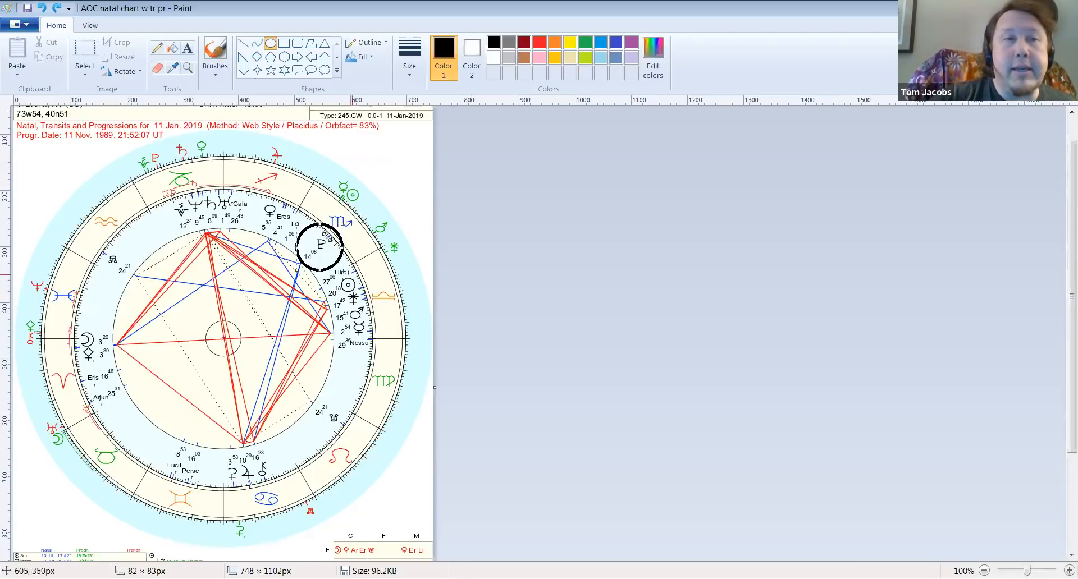
click(51, 9)
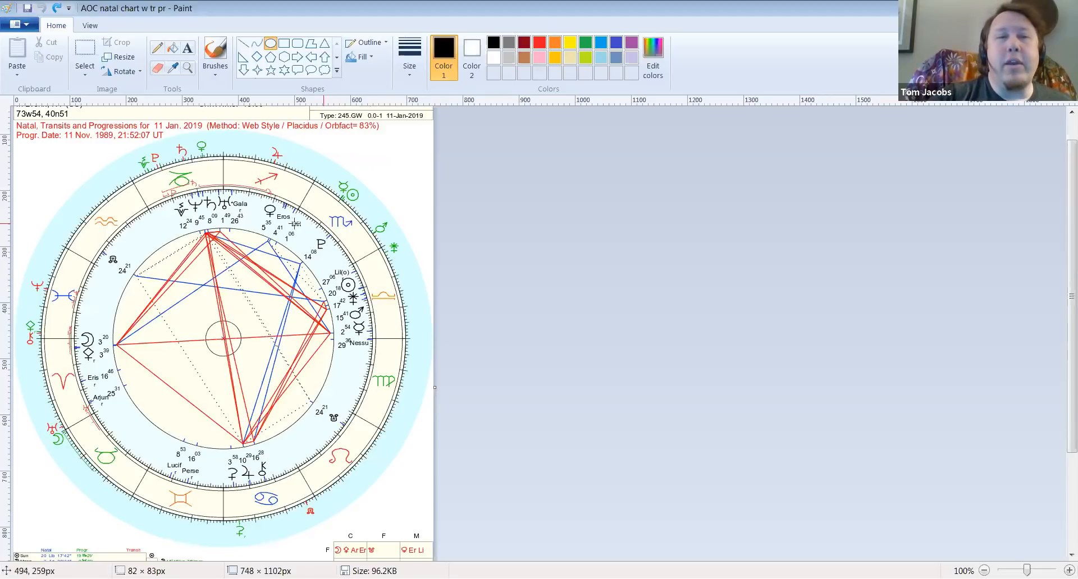
Step: Draw black ovals around the Pluto glyph at 14° and the 24° placement below it
drag(305, 226, 344, 272)
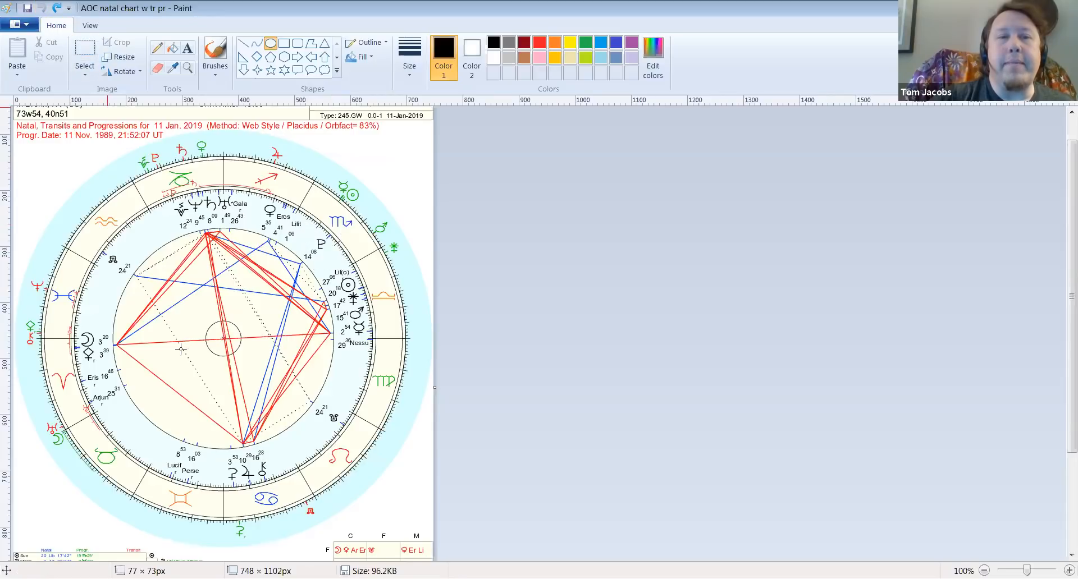
drag(302, 395, 361, 454)
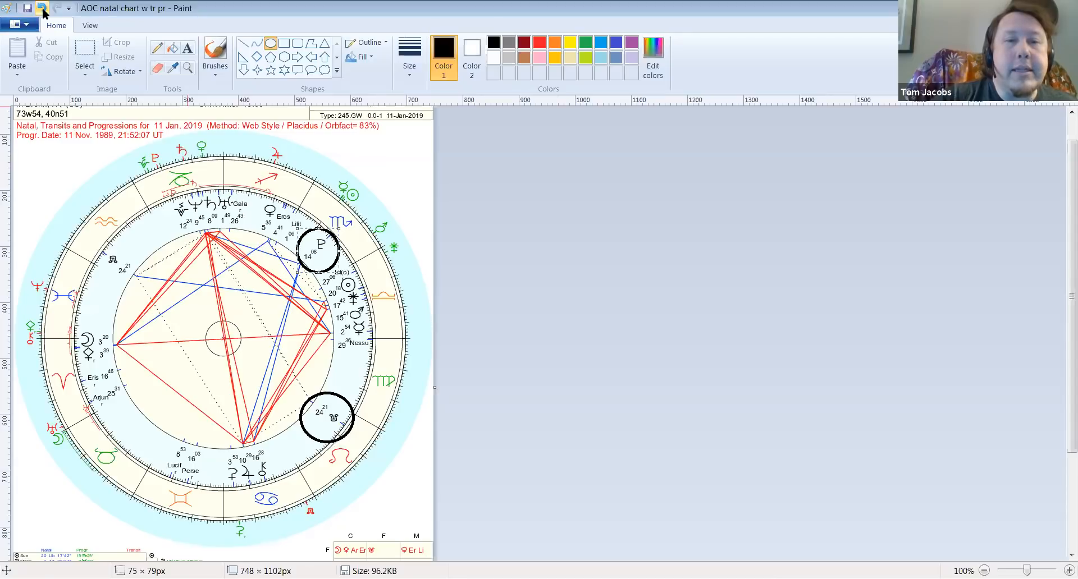
mouse_move(40, 11)
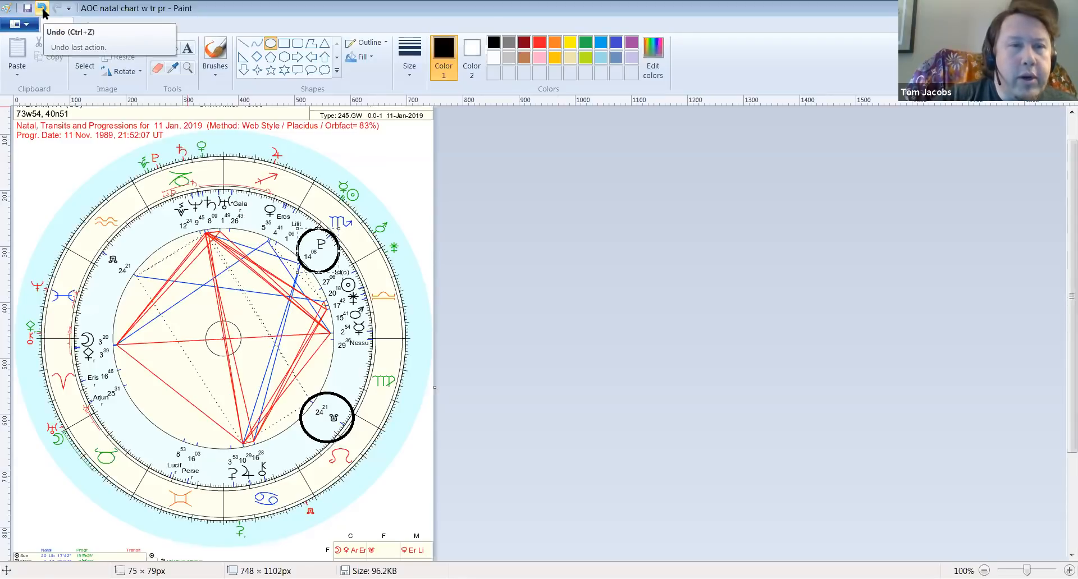
click(43, 7)
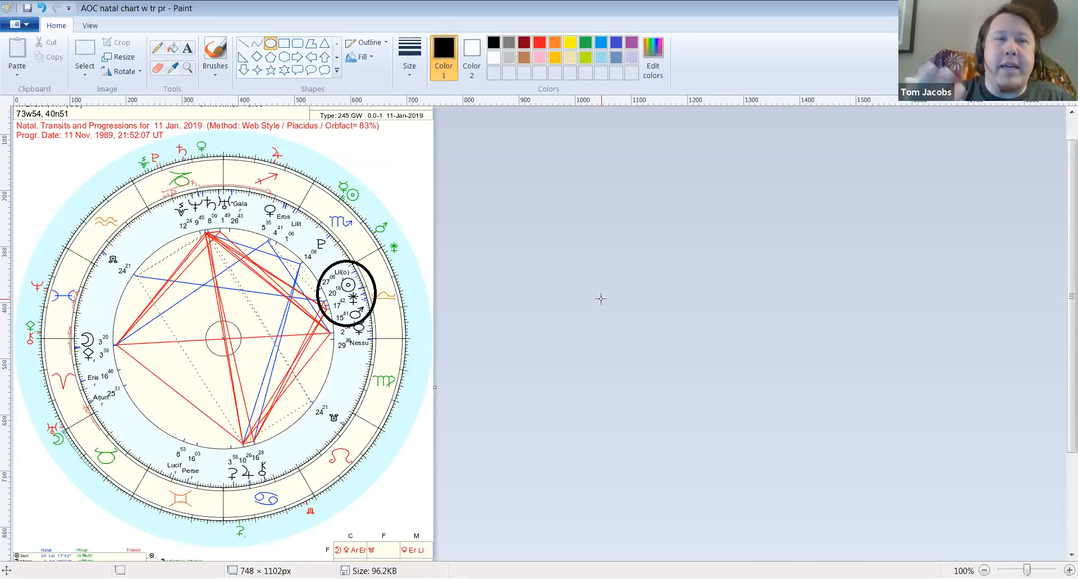
mouse_move(5, 10)
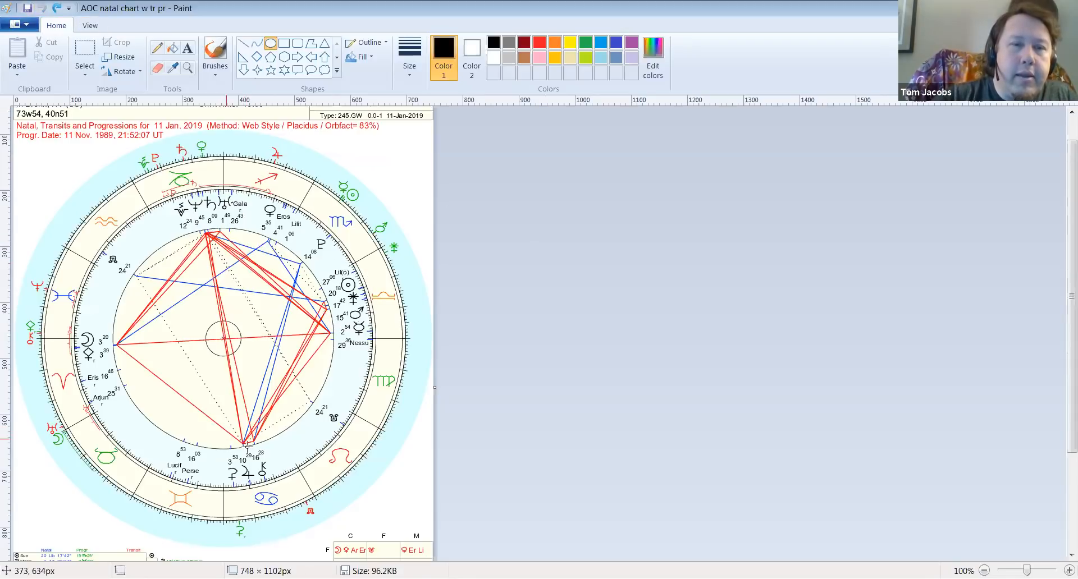
Step: Draw an oval near the lower cluster, then a black oval around the Eris 16 glyph on the left
drag(234, 440, 295, 489)
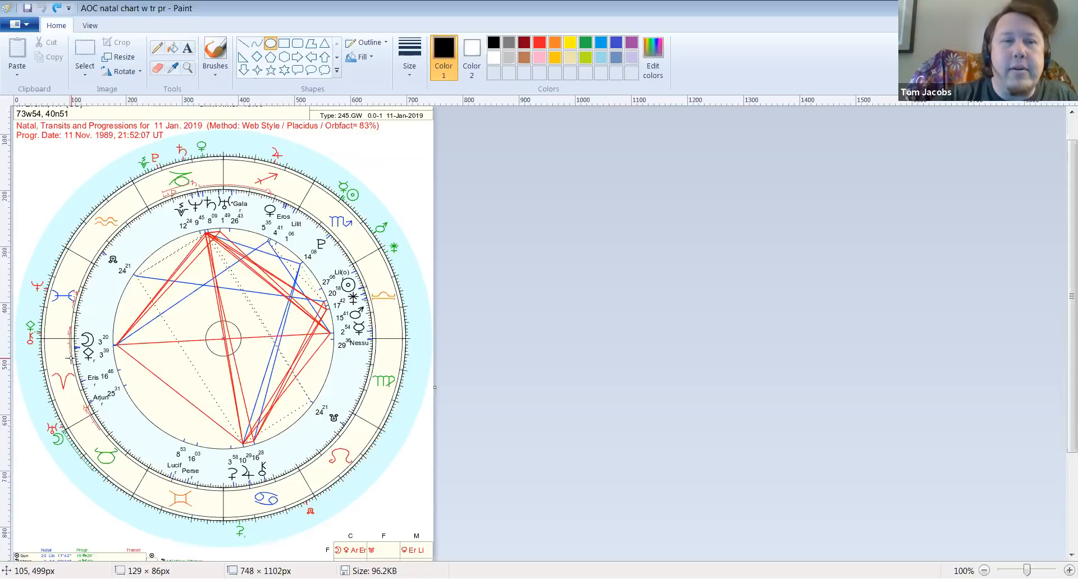
drag(75, 357, 130, 398)
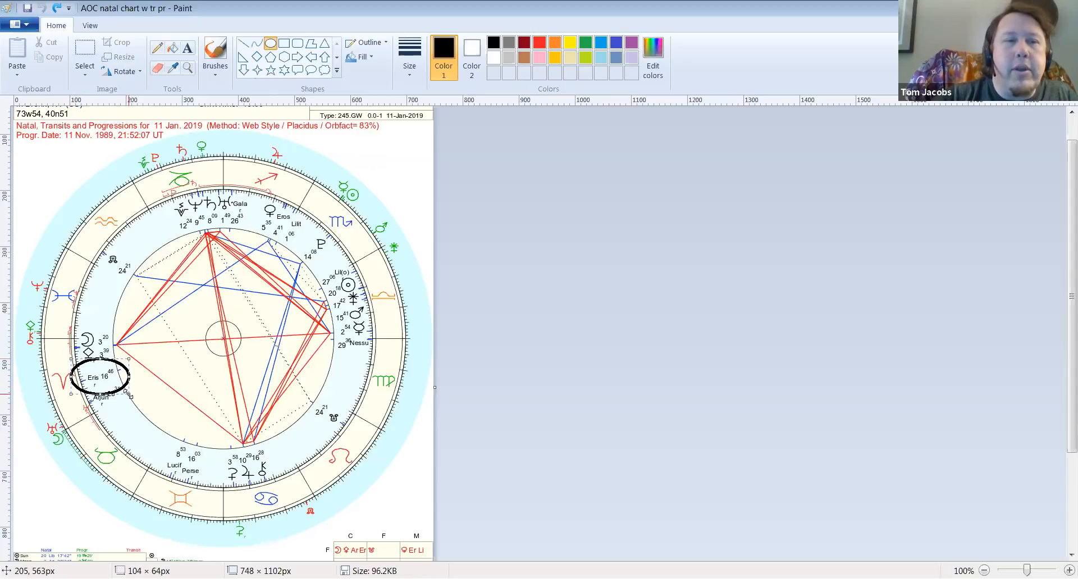
mouse_move(627, 363)
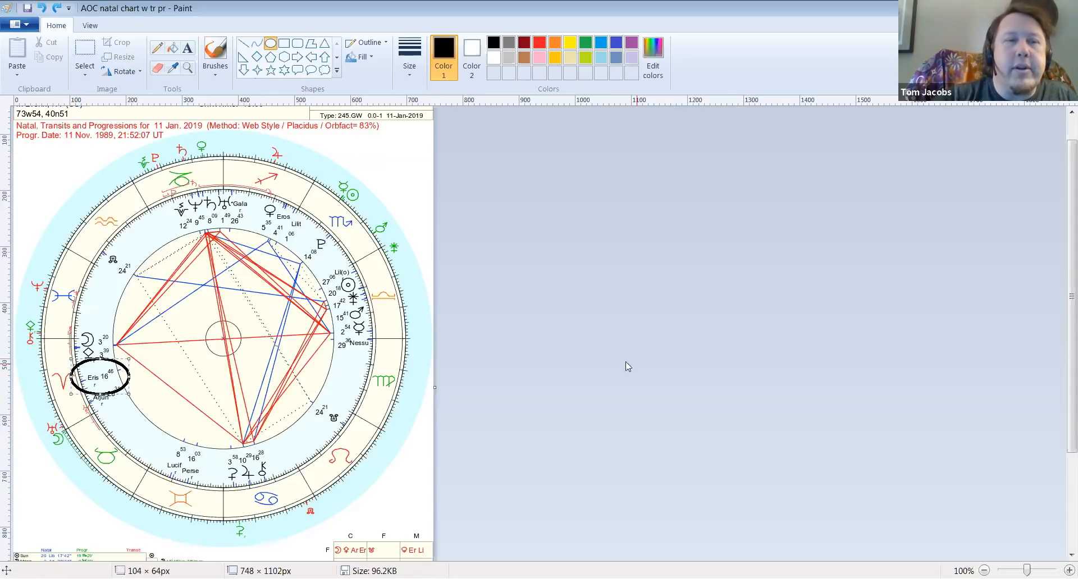
mouse_move(584, 344)
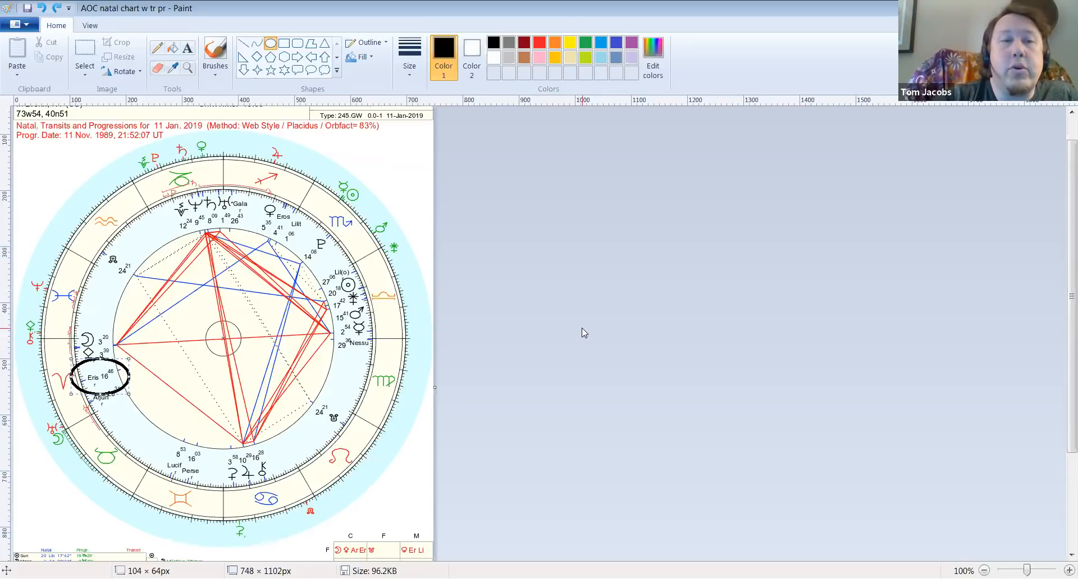
click(56, 9)
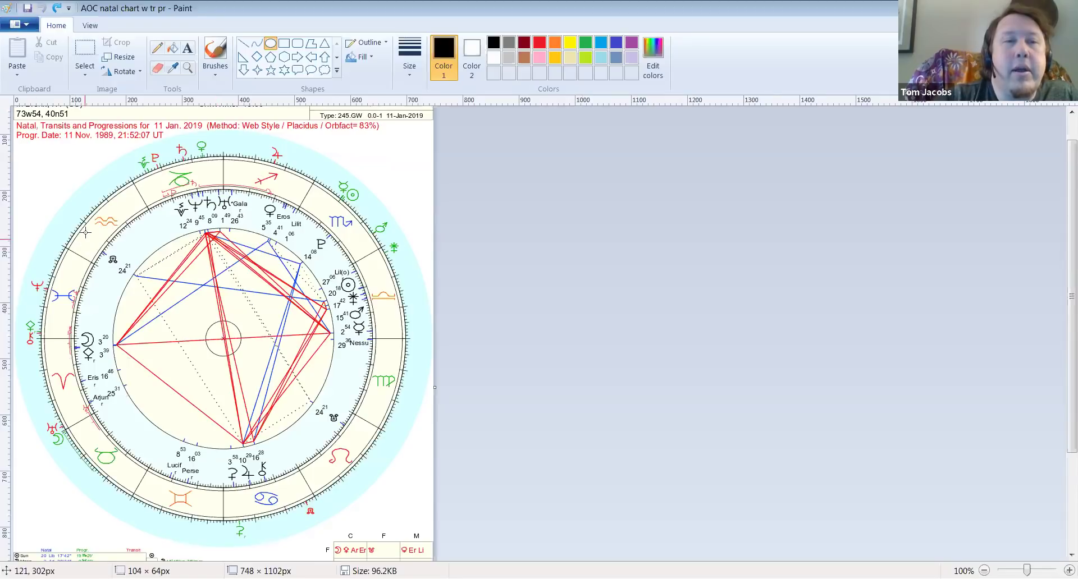
drag(79, 244, 149, 281)
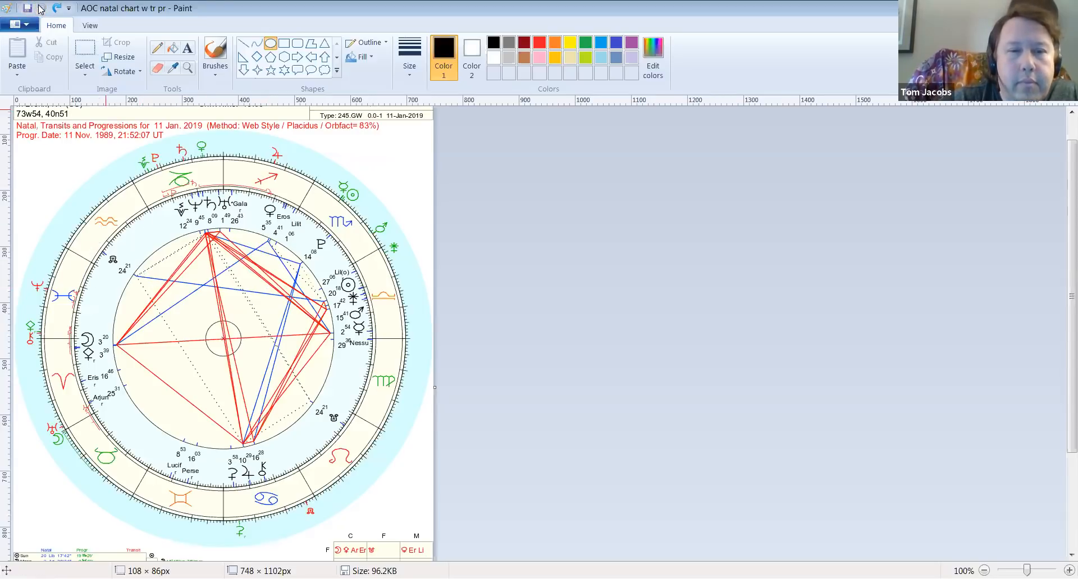
mouse_move(136, 236)
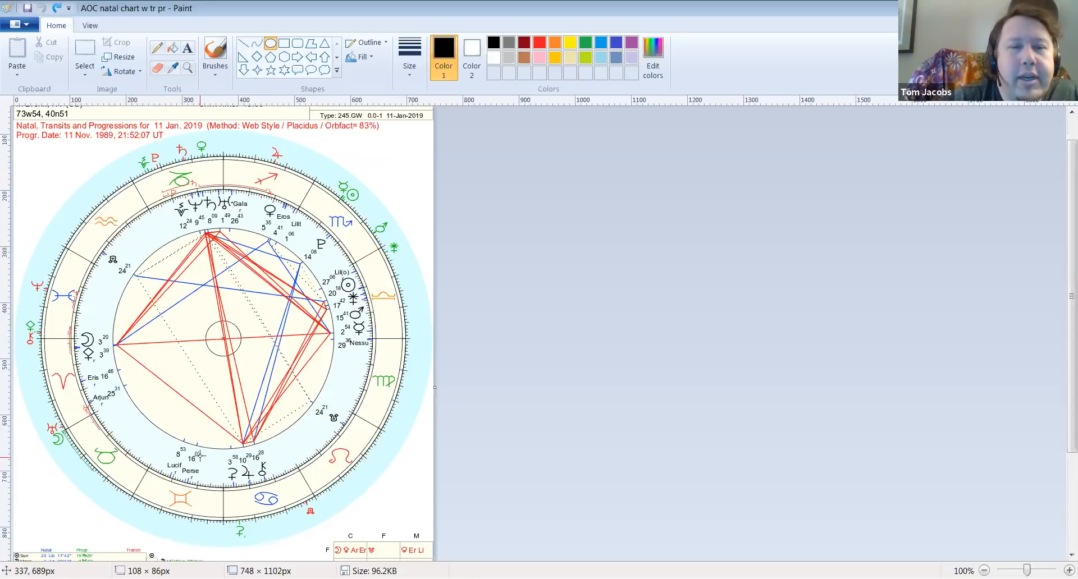
drag(226, 440, 282, 488)
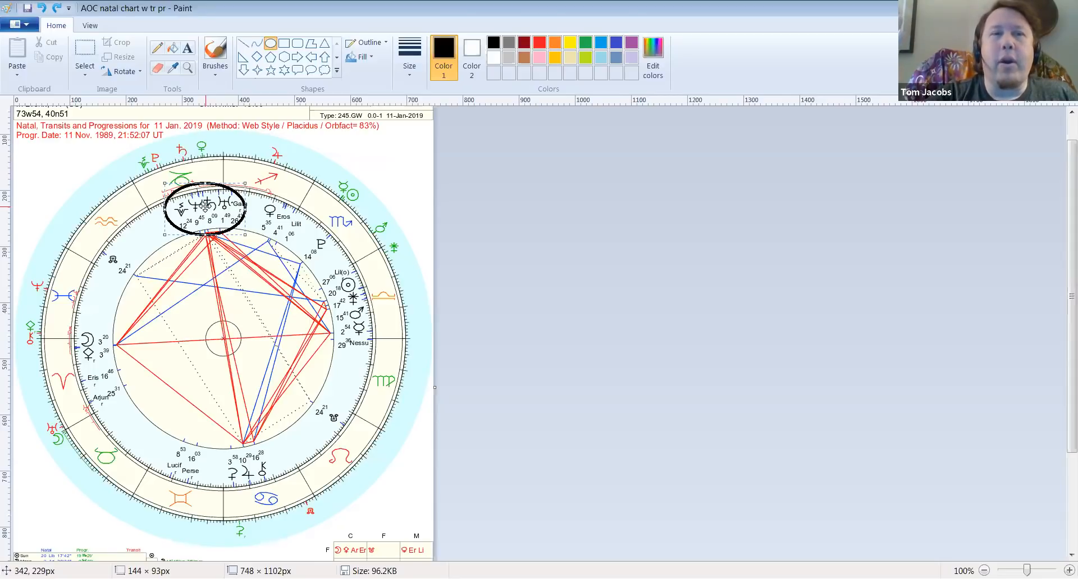
mouse_move(443, 171)
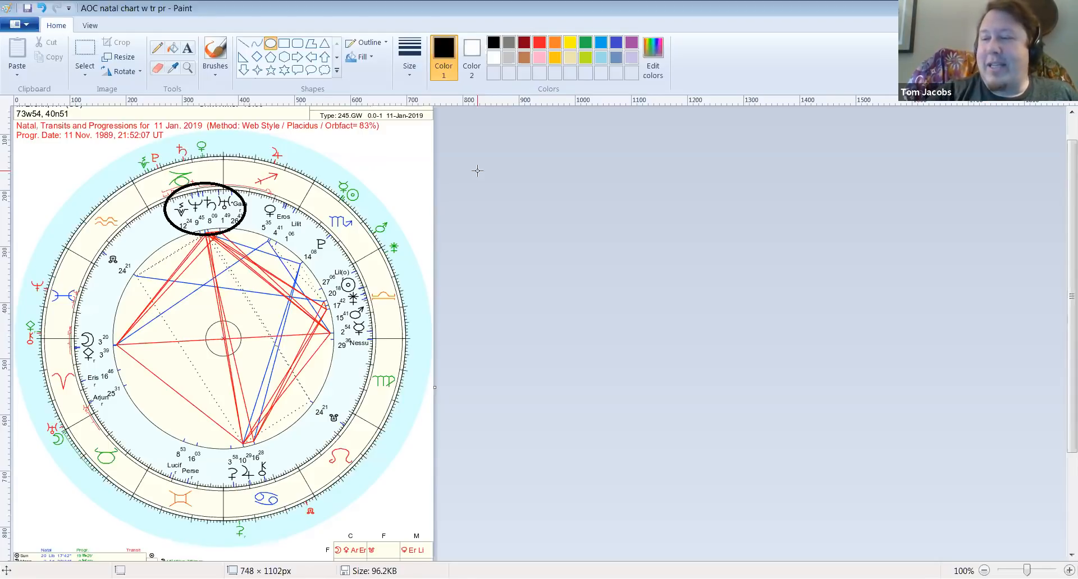
mouse_move(894, 339)
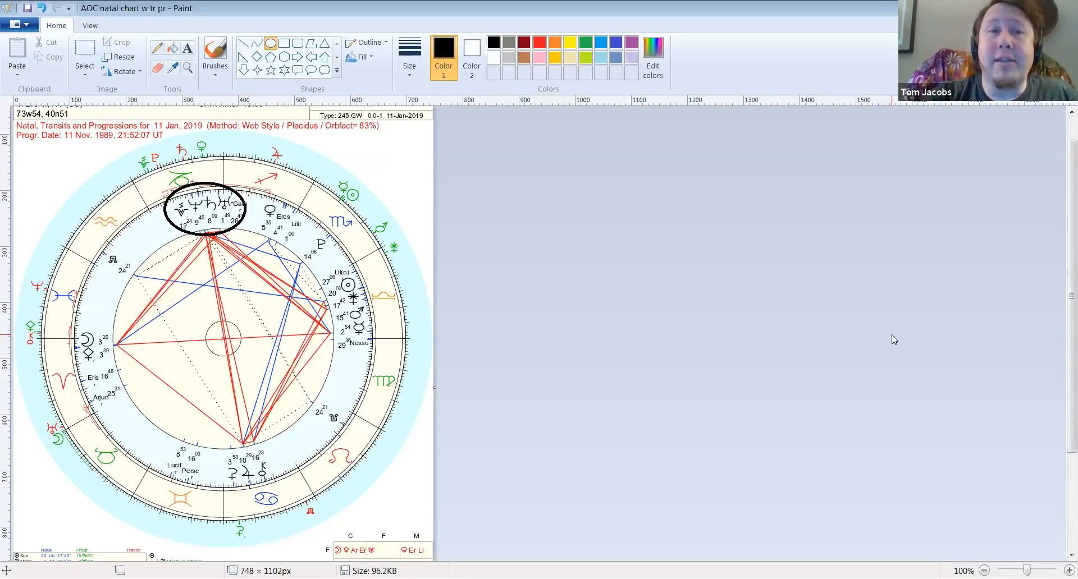
mouse_move(957, 308)
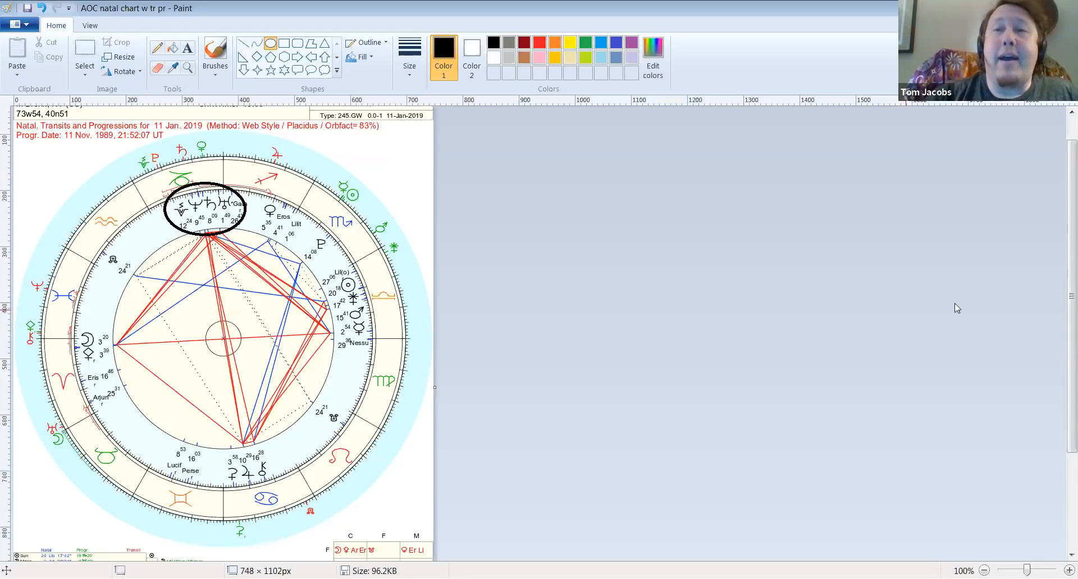